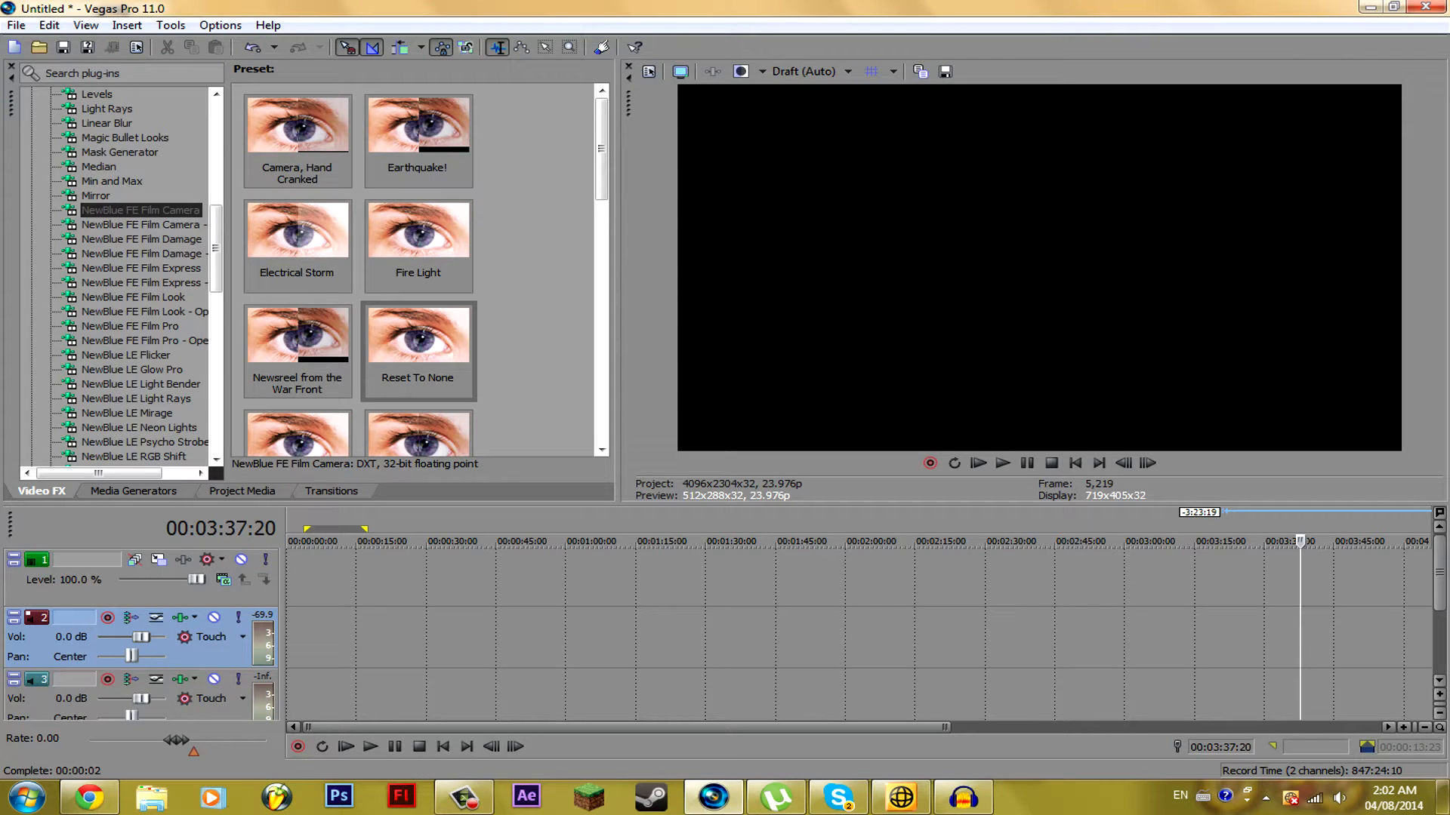
# Show the project media list and view the context menu for clip 188585.avi.
pyautogui.click(242, 491)
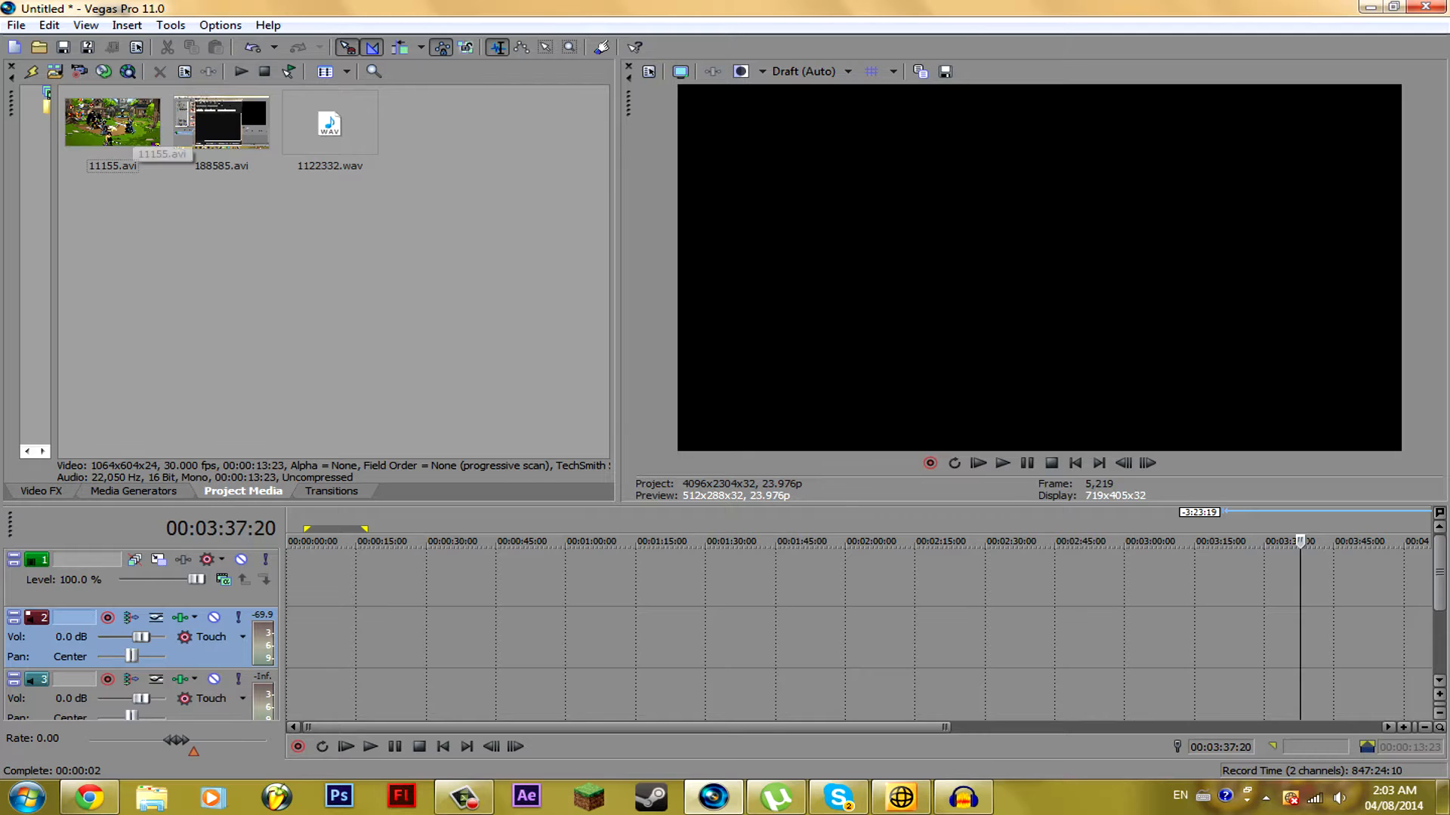
pyautogui.rightClick(221, 122)
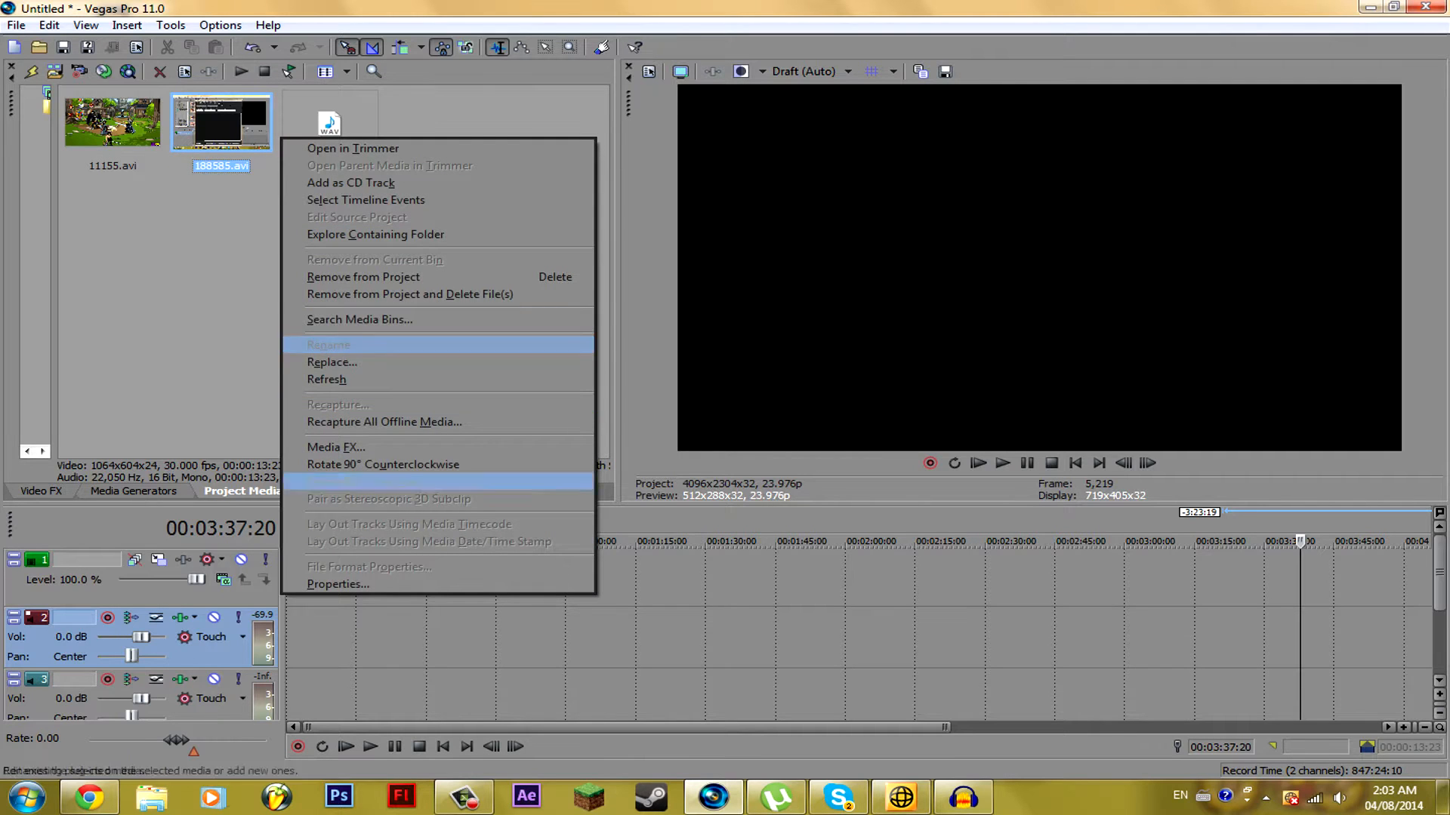
pyautogui.moveTo(332, 360)
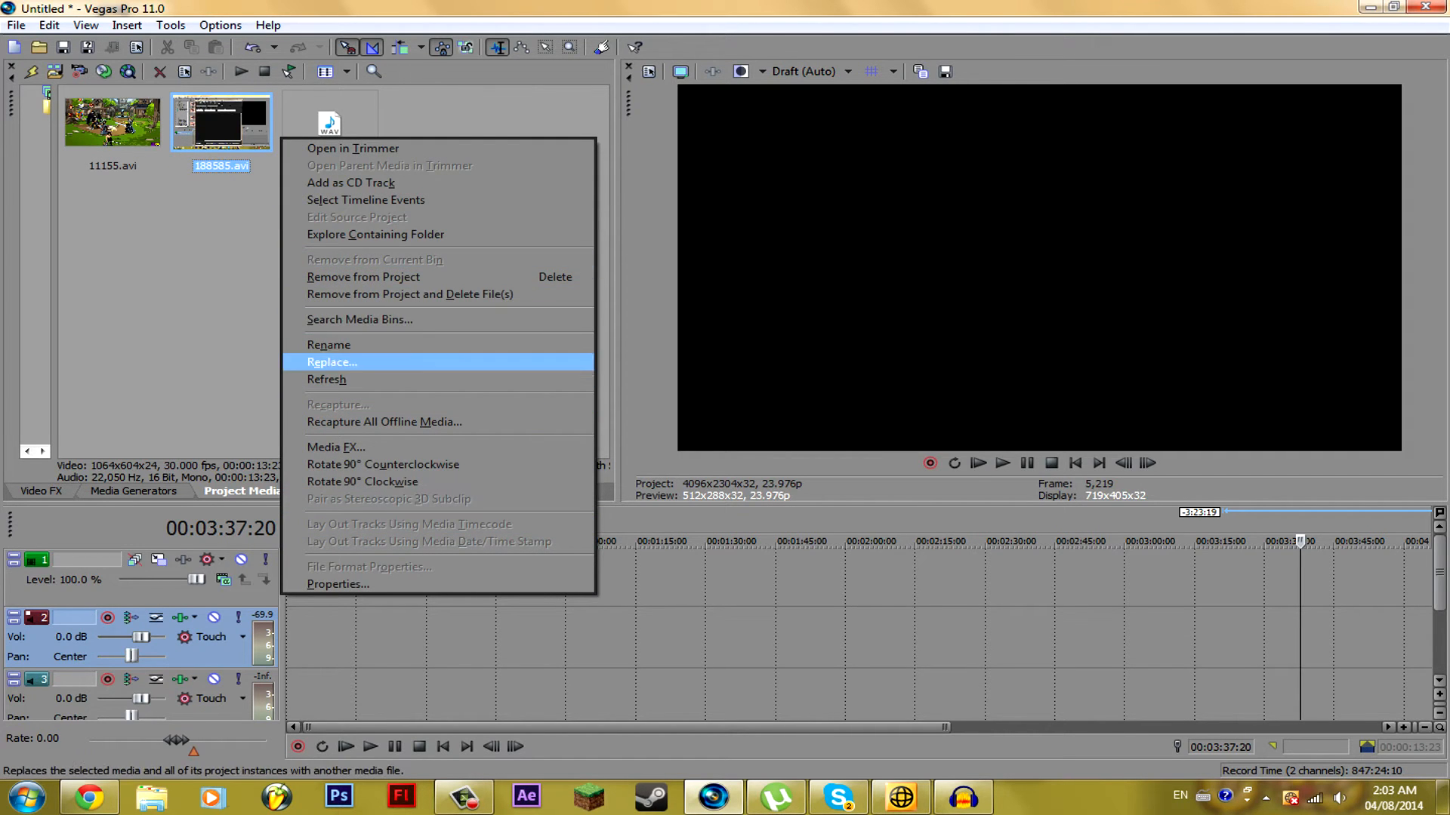
pyautogui.moveTo(328, 344)
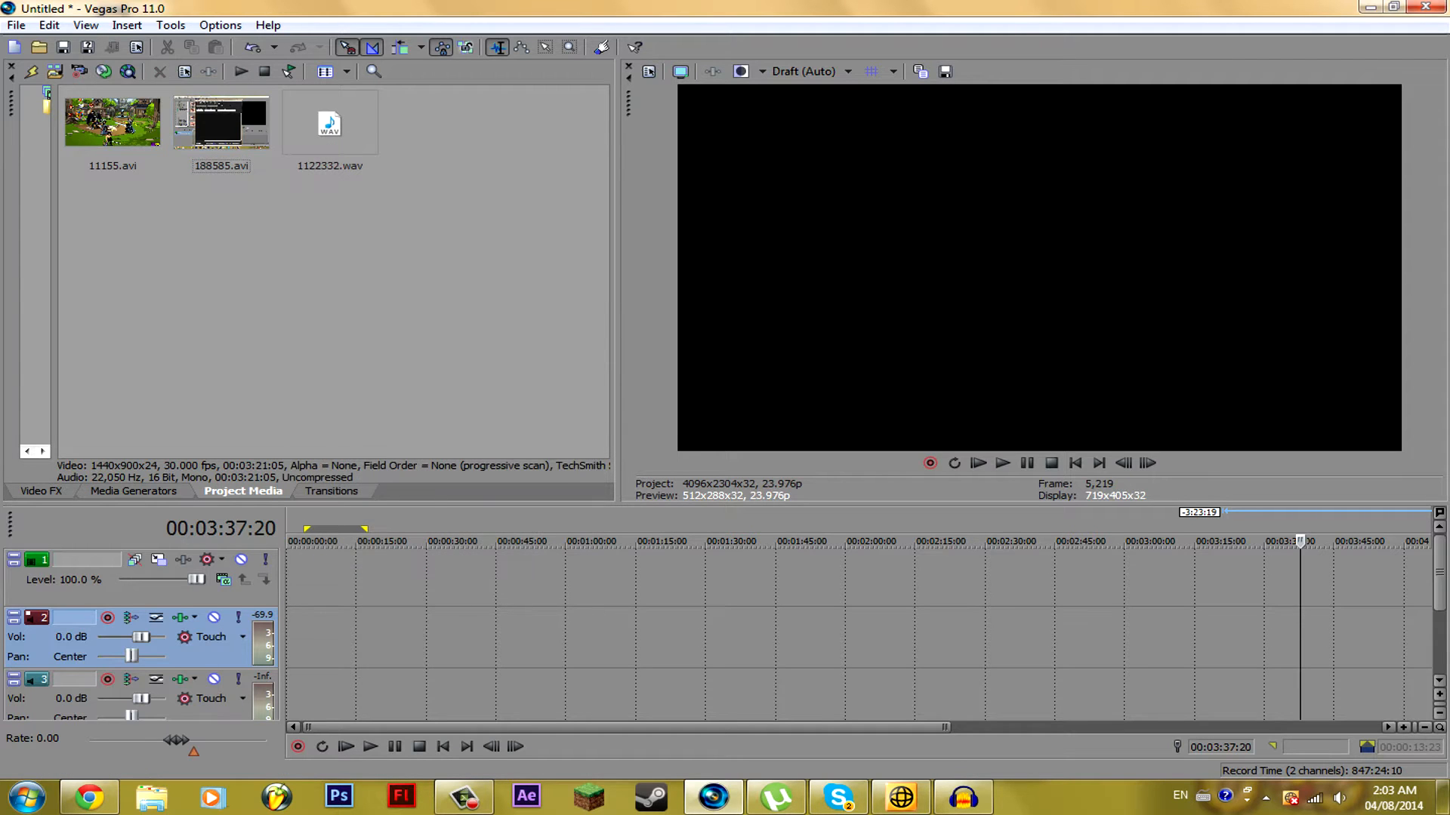
# Place clip 11155.avi at the start of the video track and bring up its Event Pan/Crop.
pyautogui.click(111, 122)
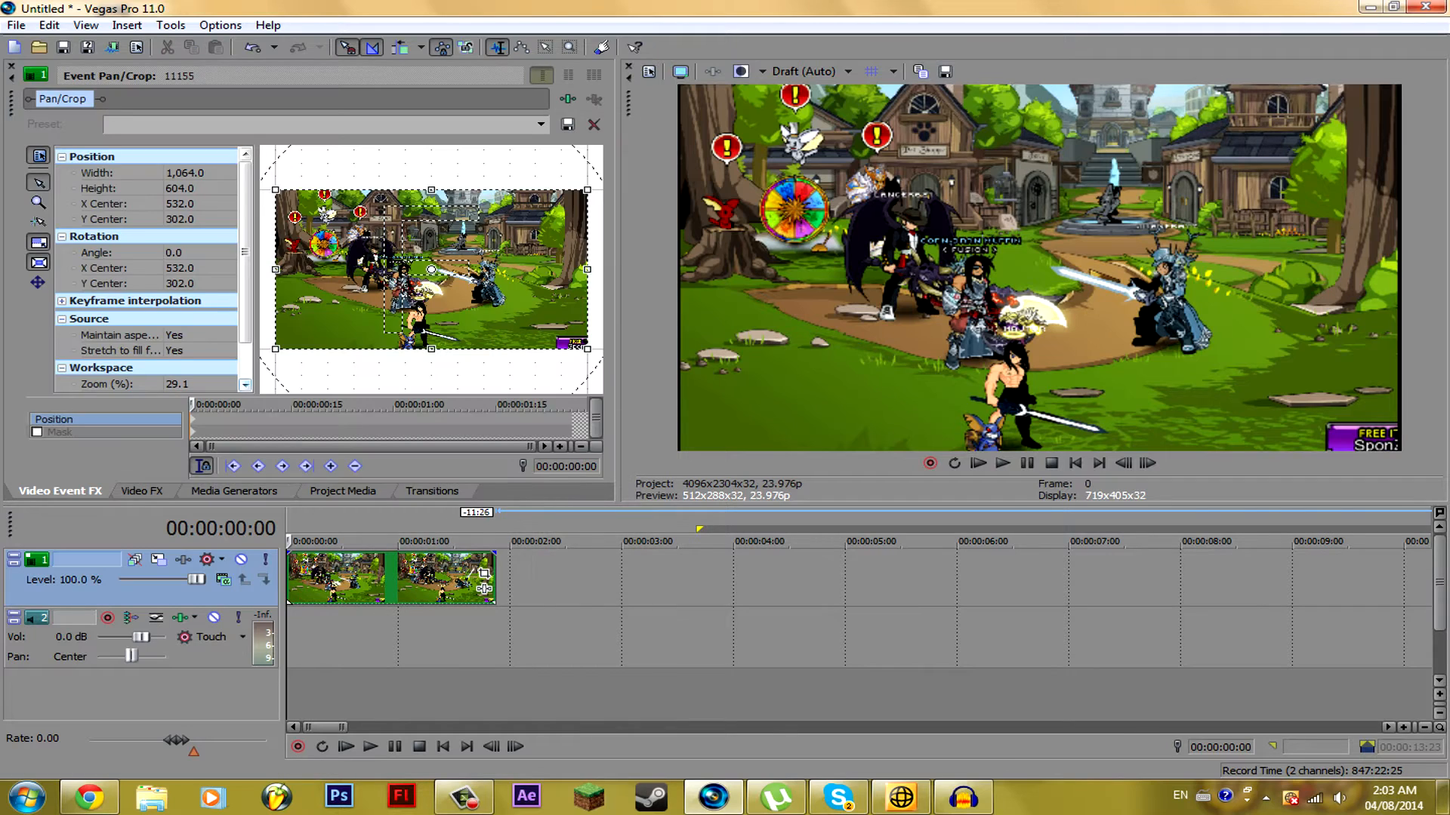
# Keyframe the Pan/Crop box to zoom into about half the frame, then show the Video FX presets.
pyautogui.click(185, 336)
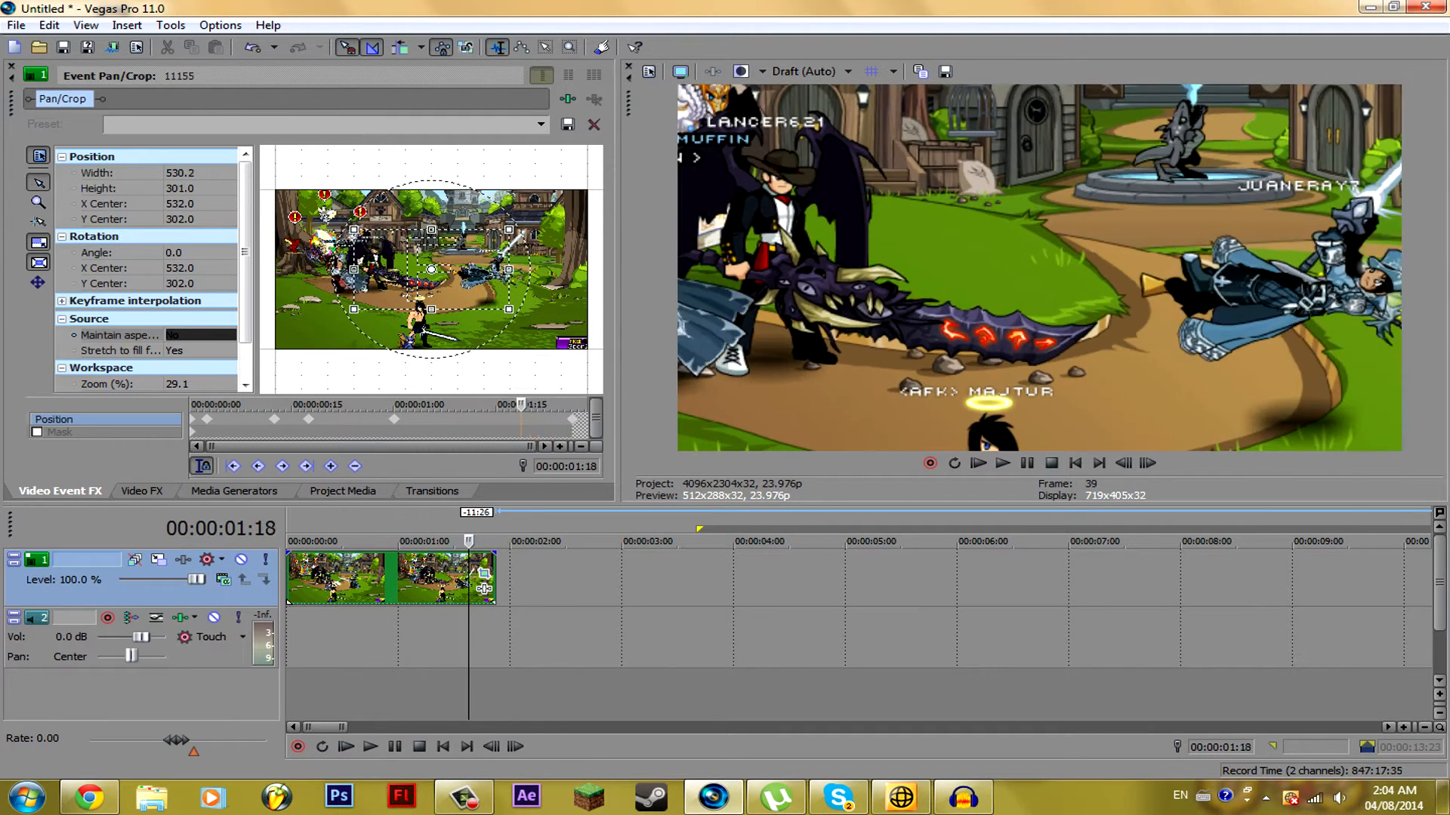
pyautogui.click(142, 491)
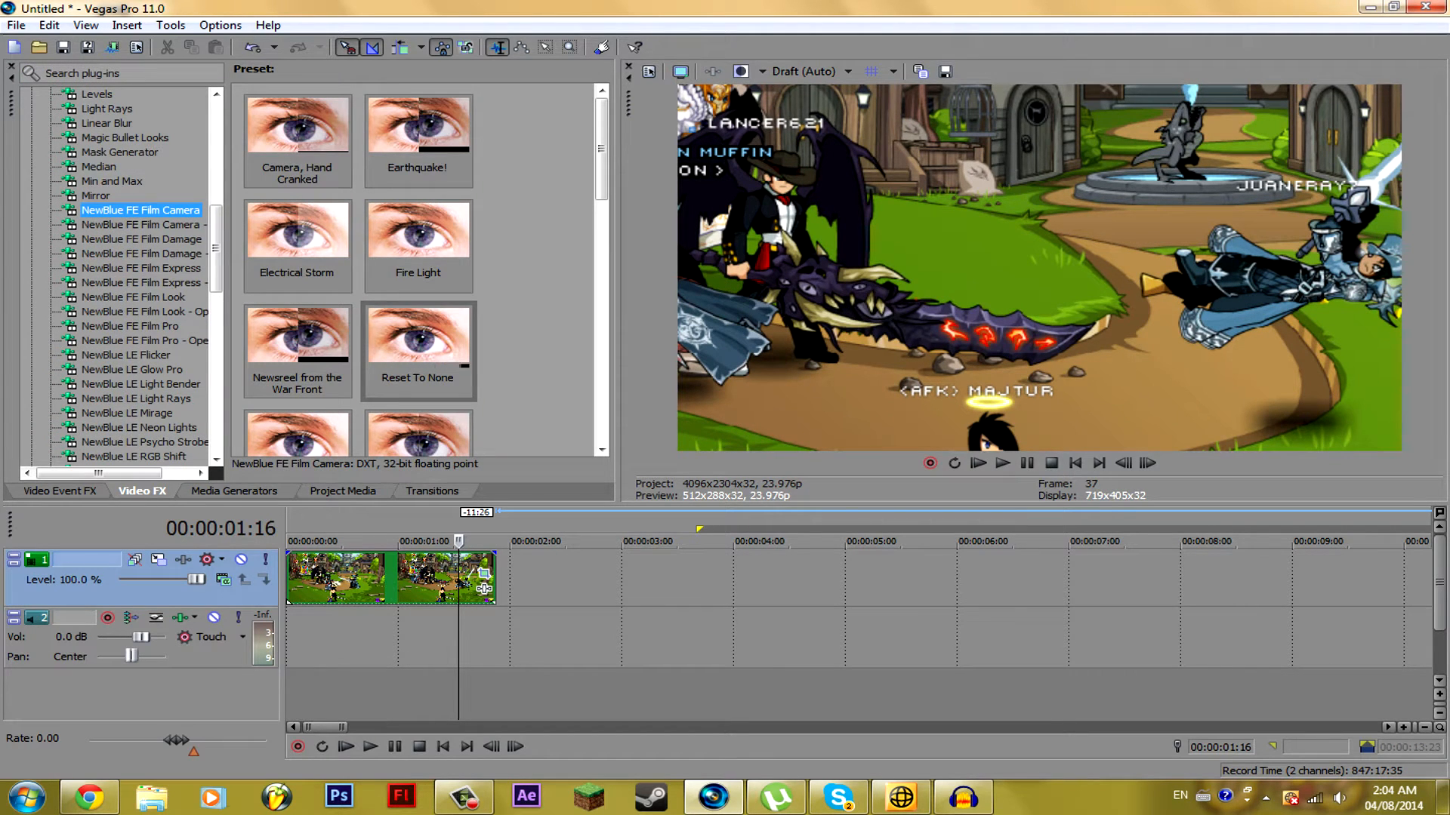
# Apply the NewBlue FE Film Camera effect (Reset To None preset) to clip 11155, shake values 0.0.
pyautogui.click(140, 239)
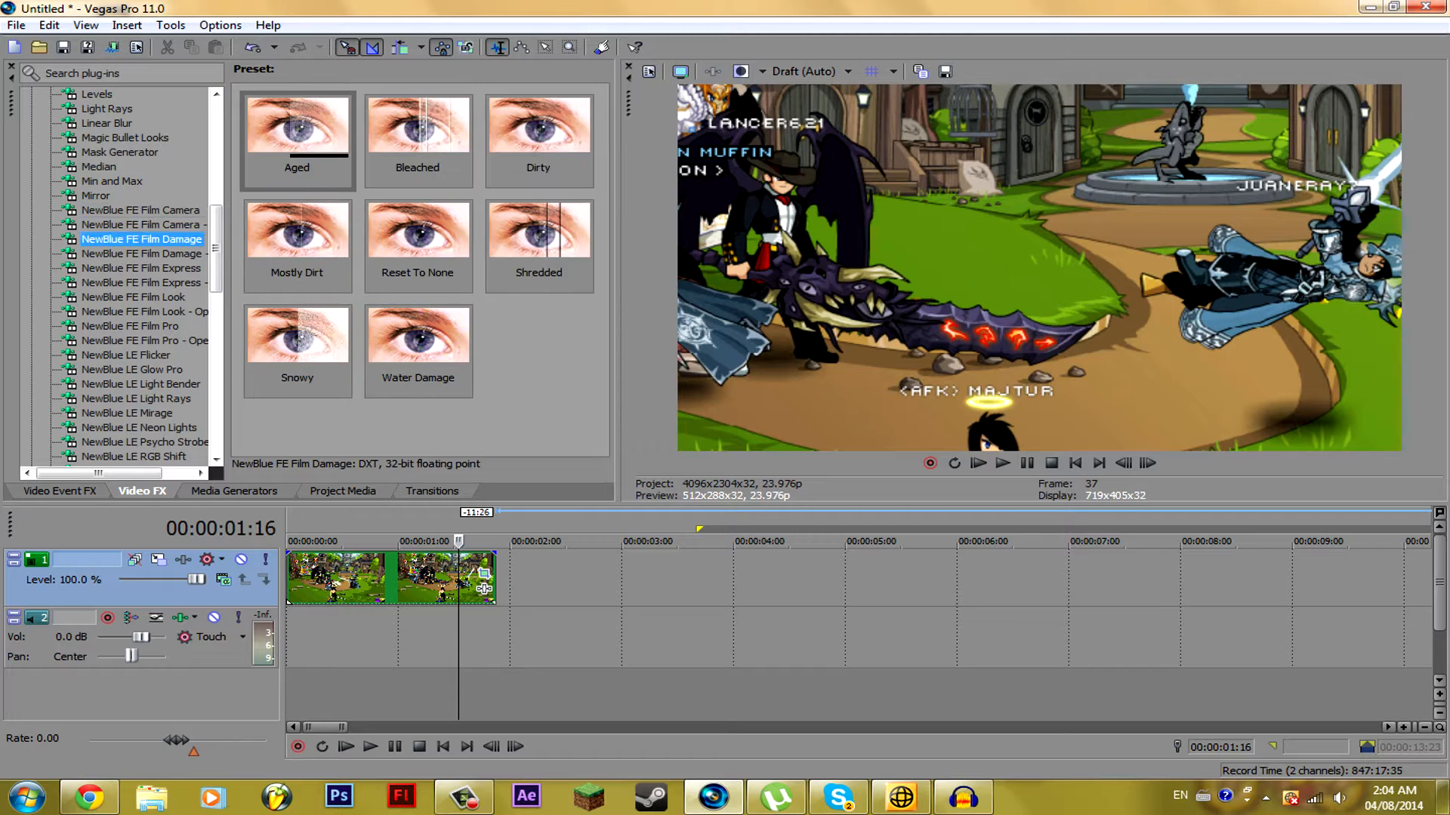
pyautogui.click(139, 210)
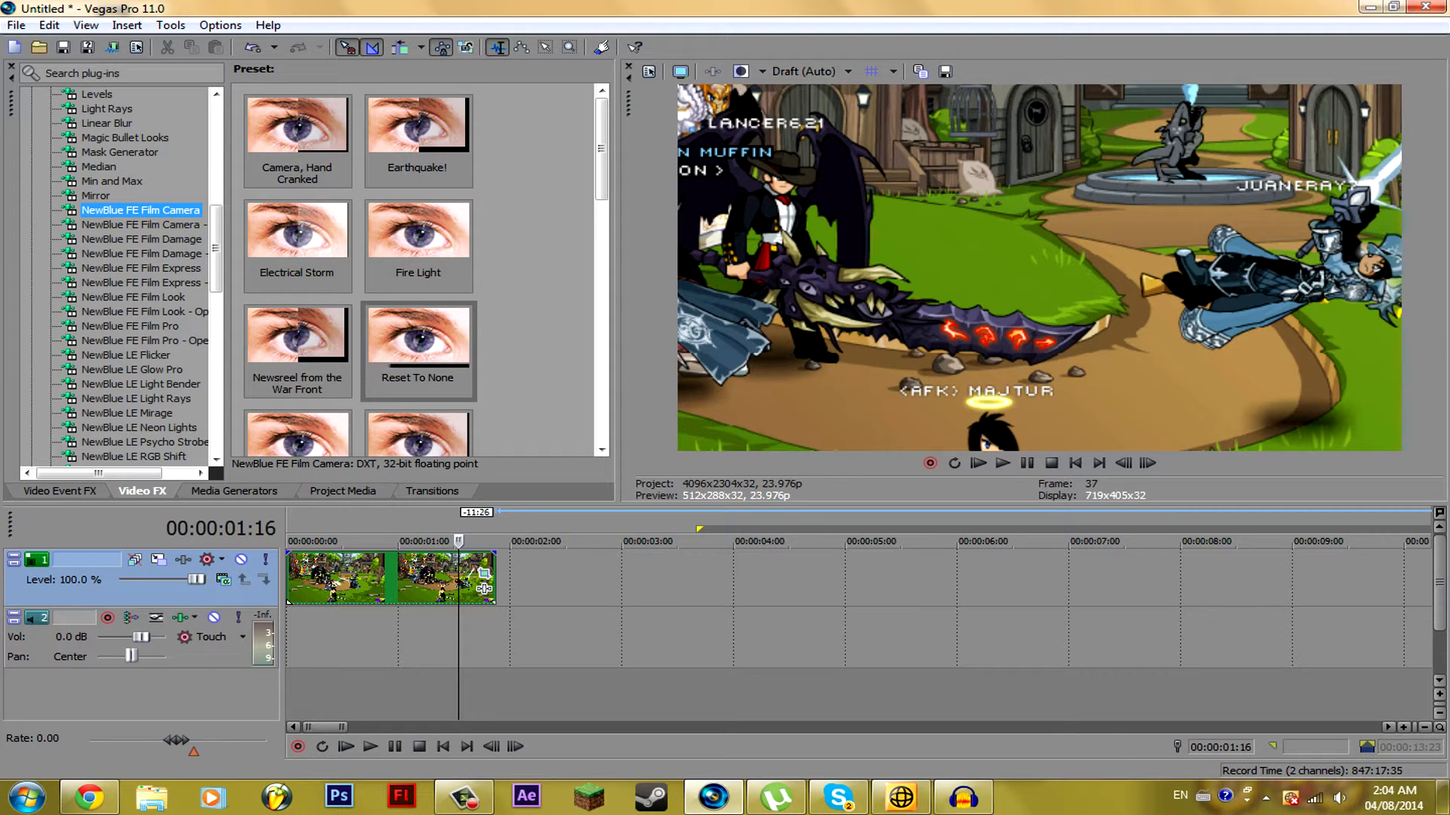
pyautogui.moveTo(140, 223)
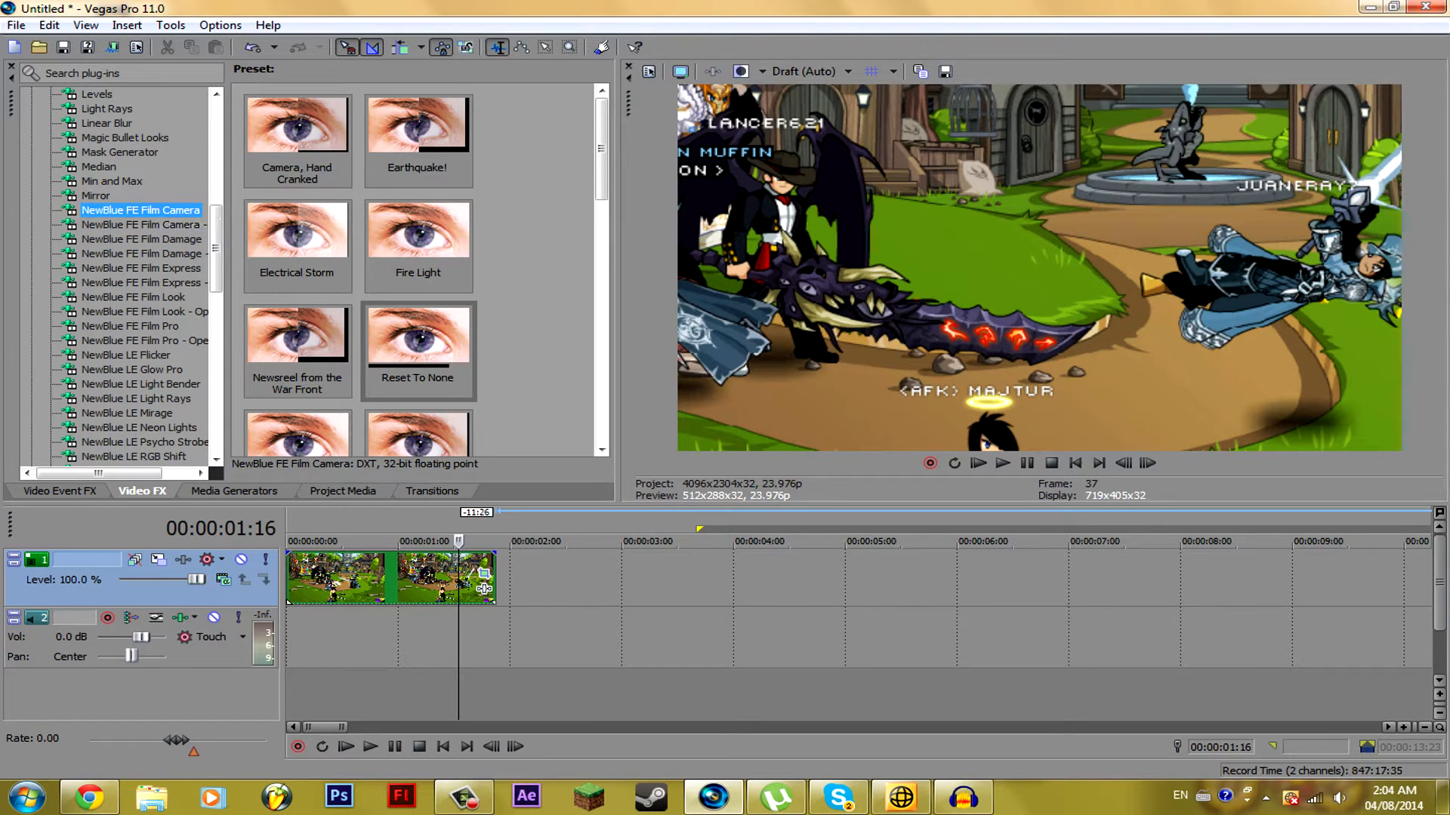
pyautogui.click(417, 335)
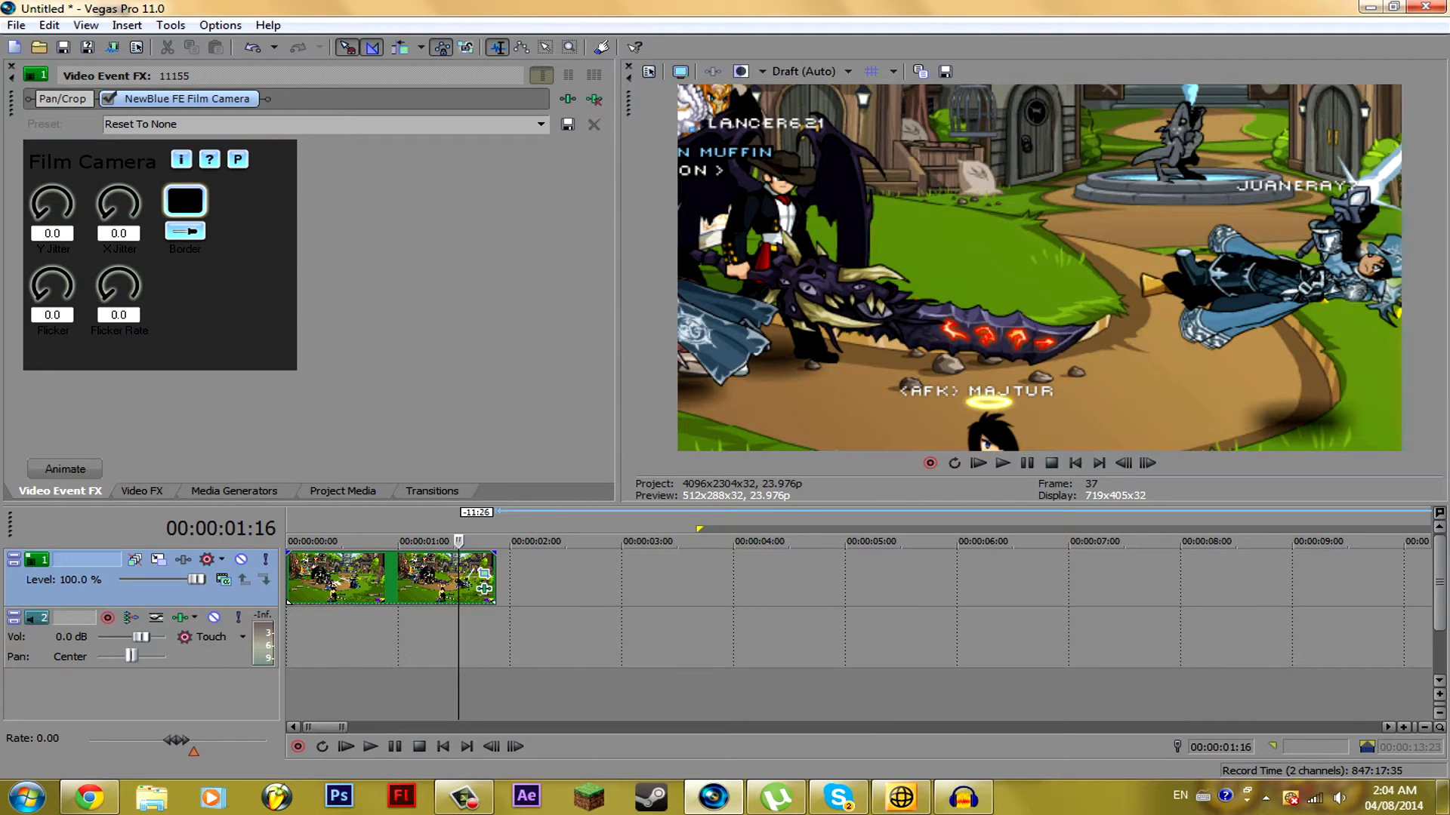
# Animate the Film Camera X/Y jitter in short pulses between 0.0 and 10.0 within the first second.
pyautogui.click(63, 468)
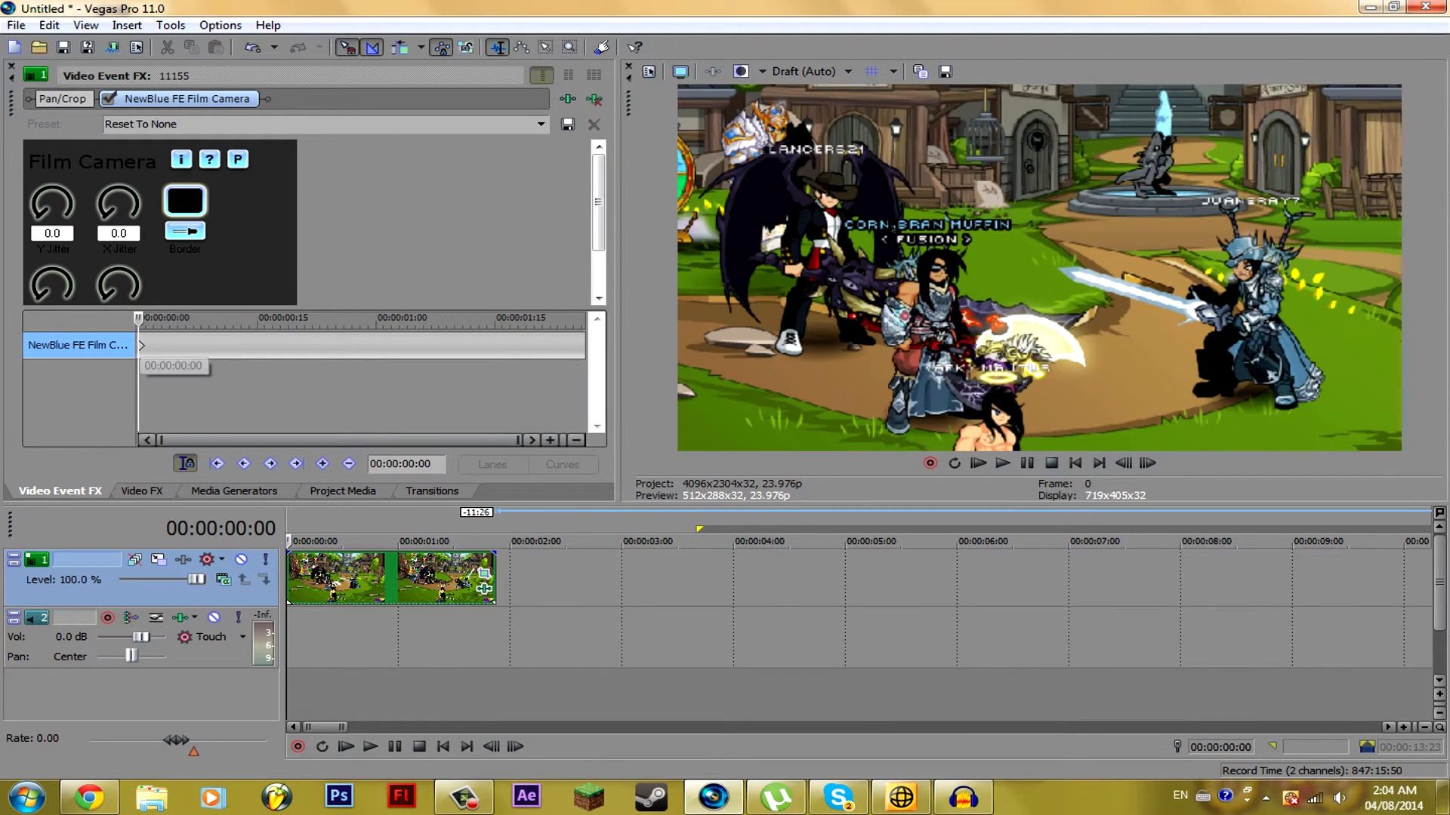
pyautogui.click(62, 98)
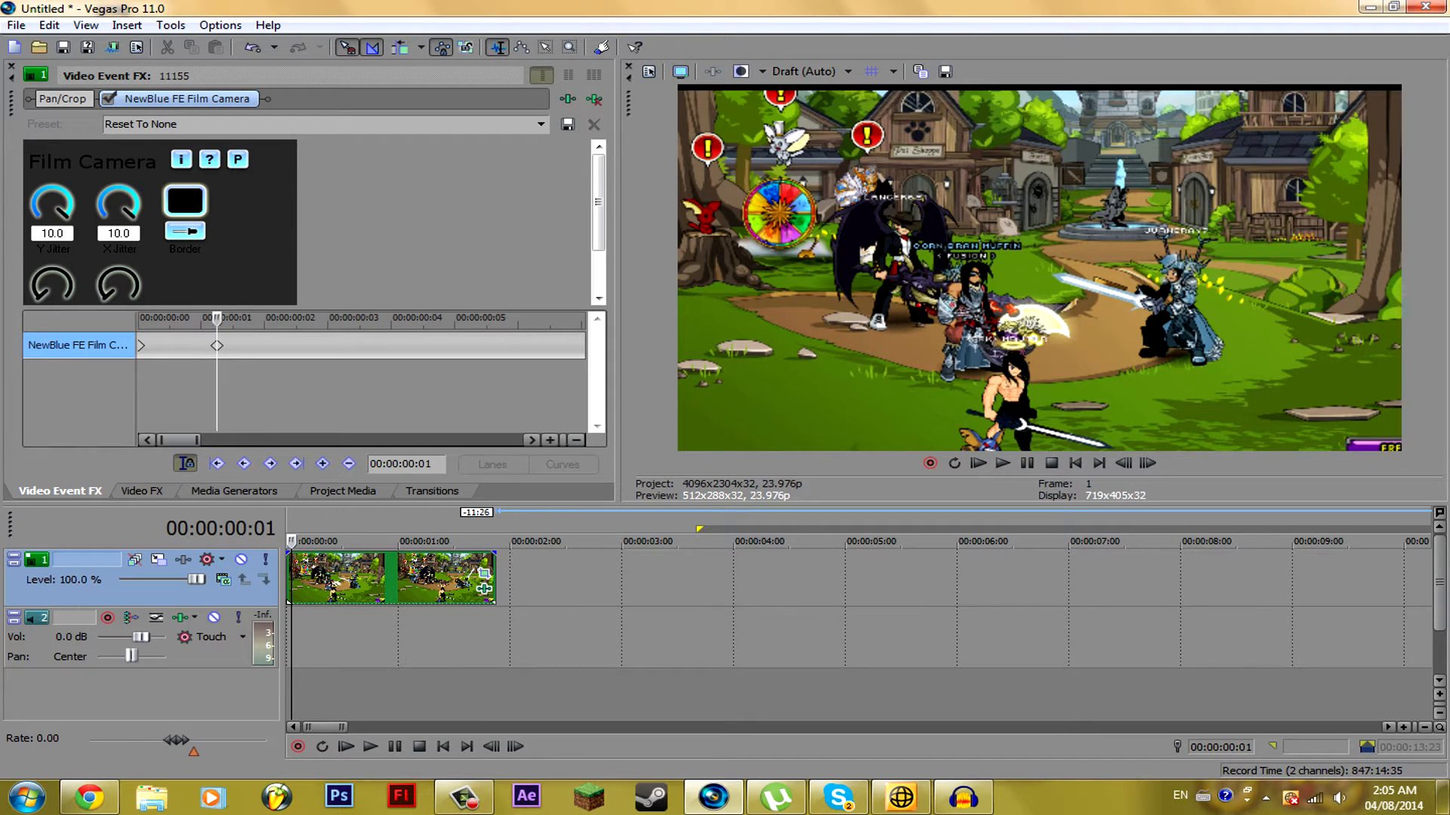
pyautogui.click(62, 100)
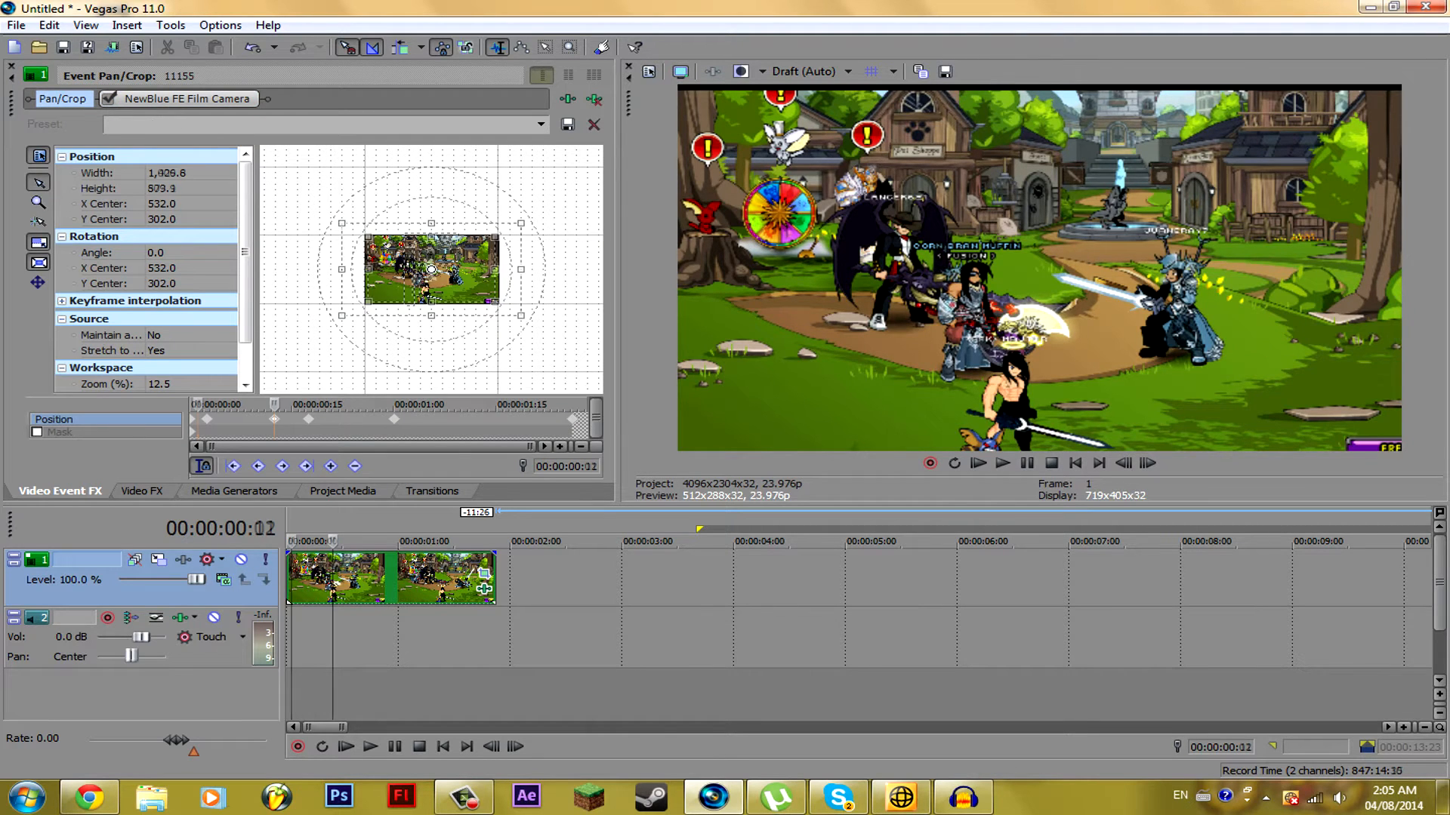
pyautogui.click(187, 99)
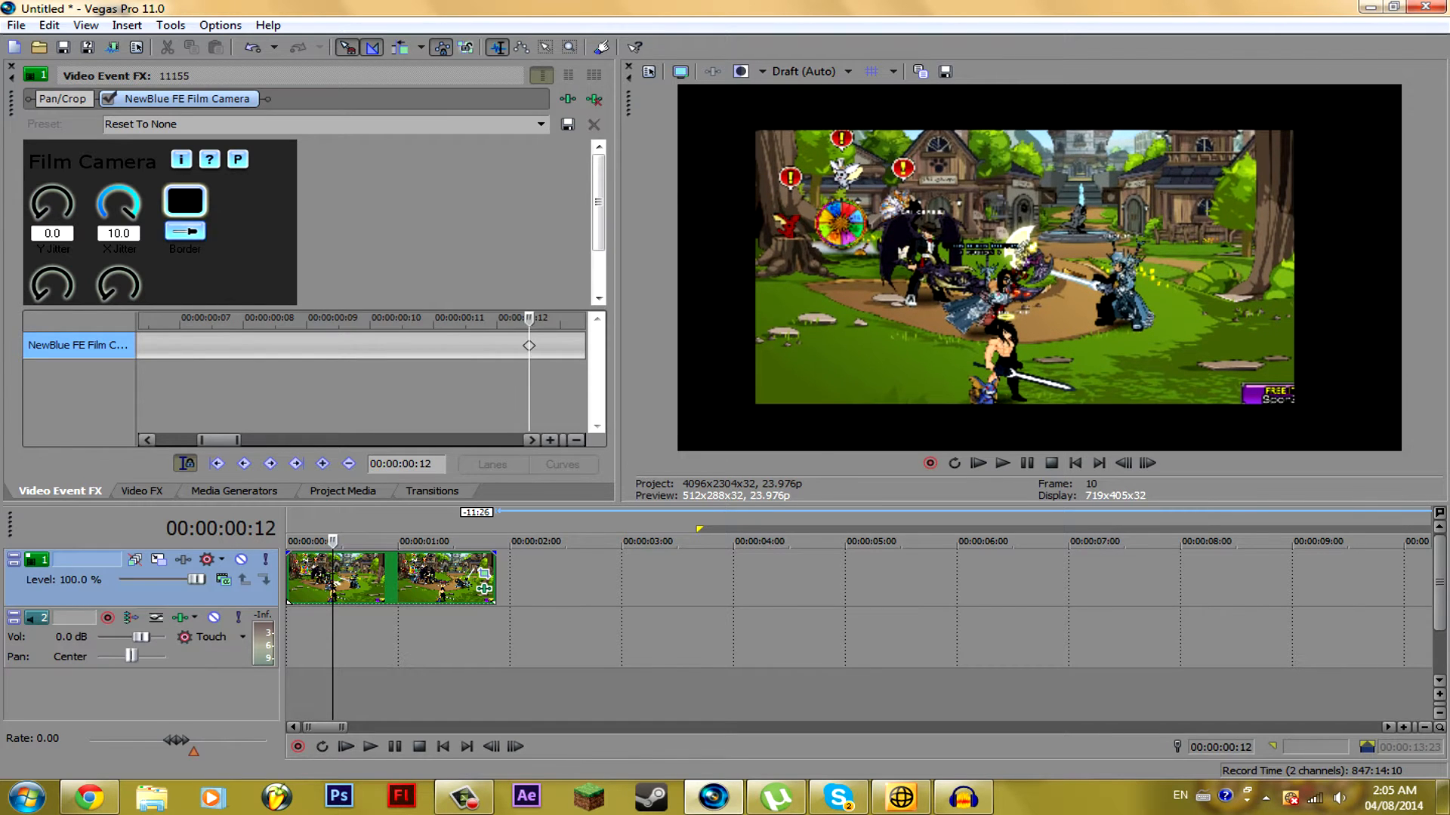
pyautogui.click(62, 98)
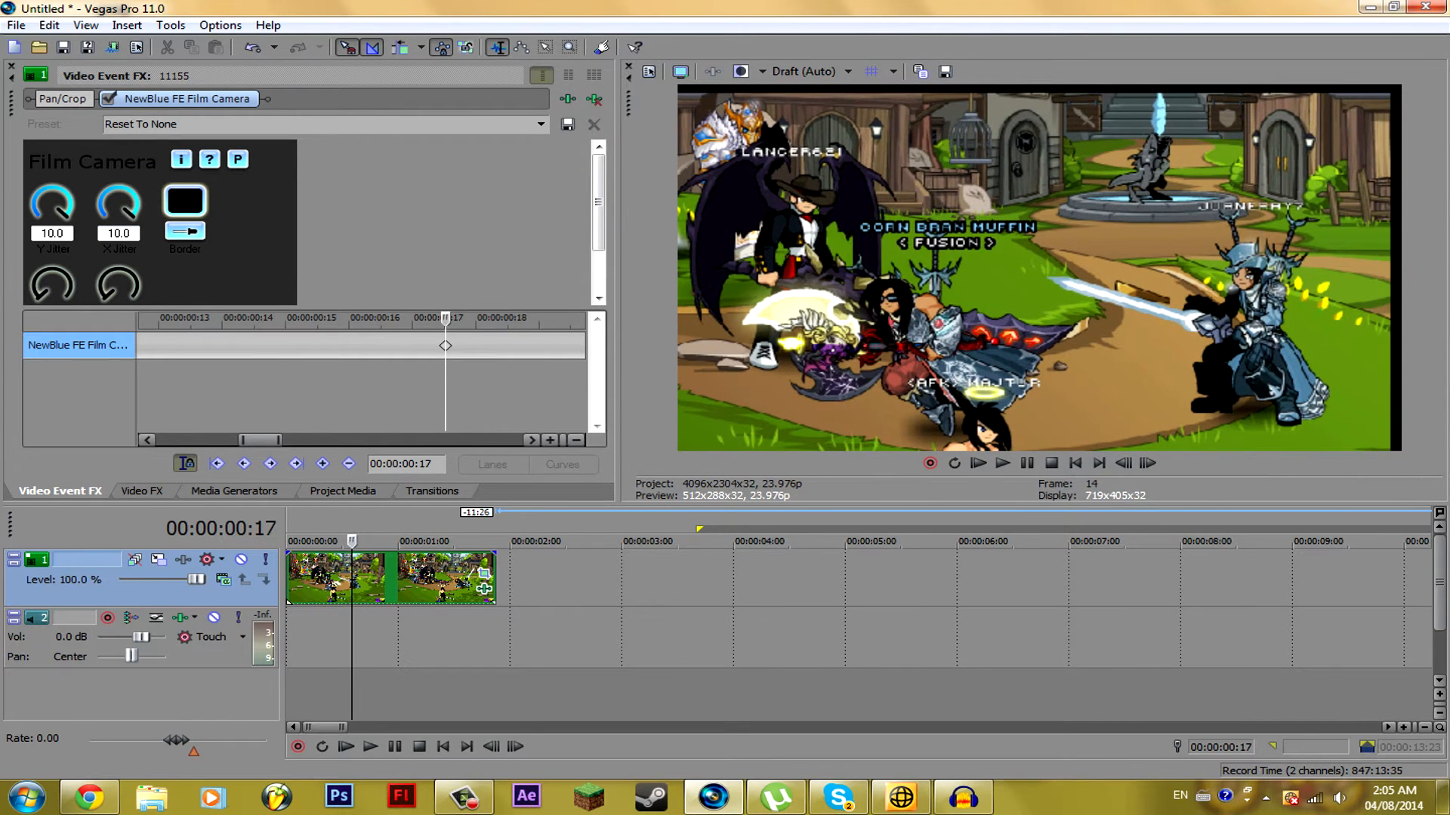
pyautogui.click(62, 99)
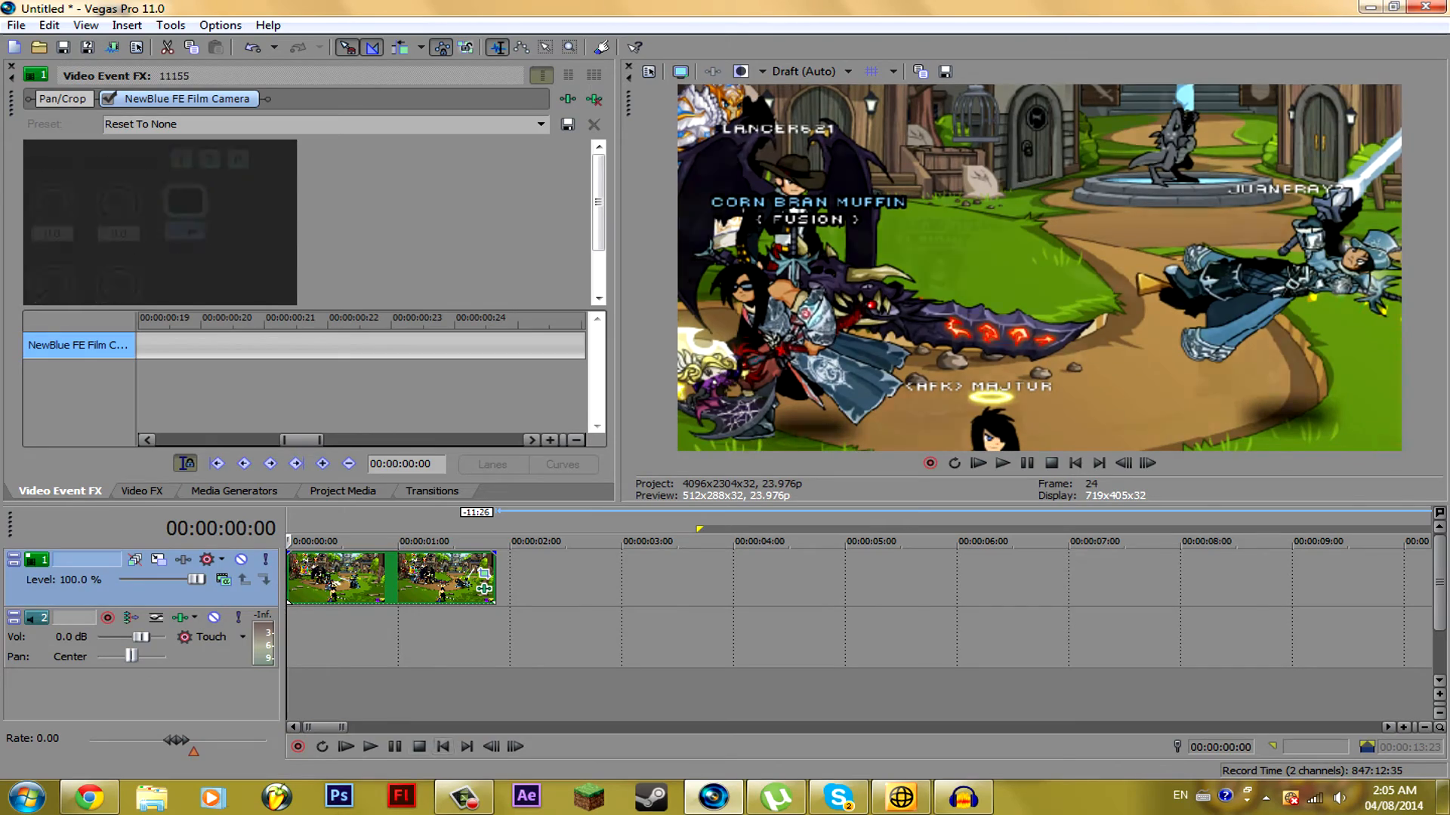
# Preview the zoom-and-shake clip, with the jitter values reading 3.0 at 00:00:00:26.
pyautogui.click(368, 746)
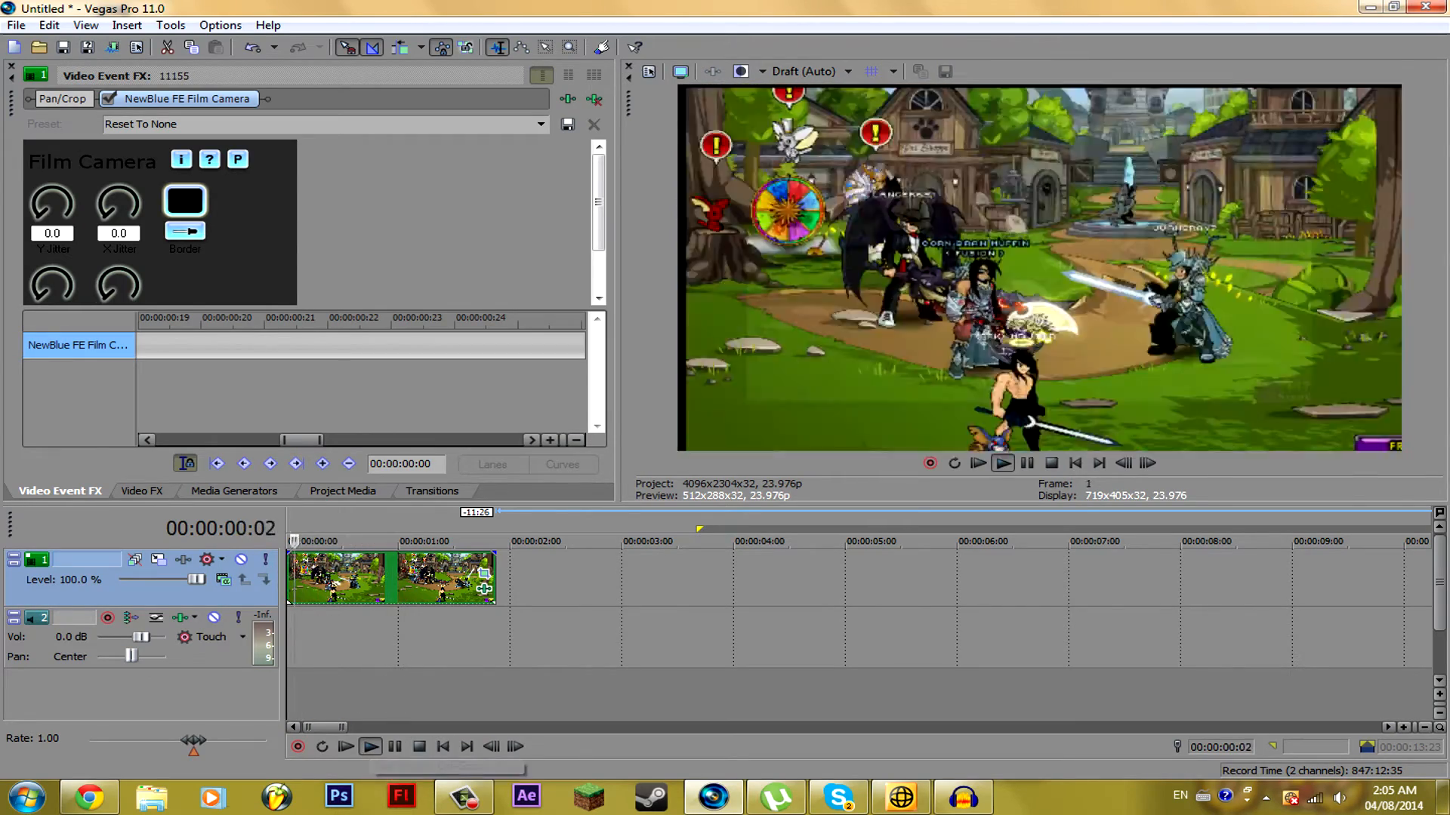
pyautogui.click(368, 746)
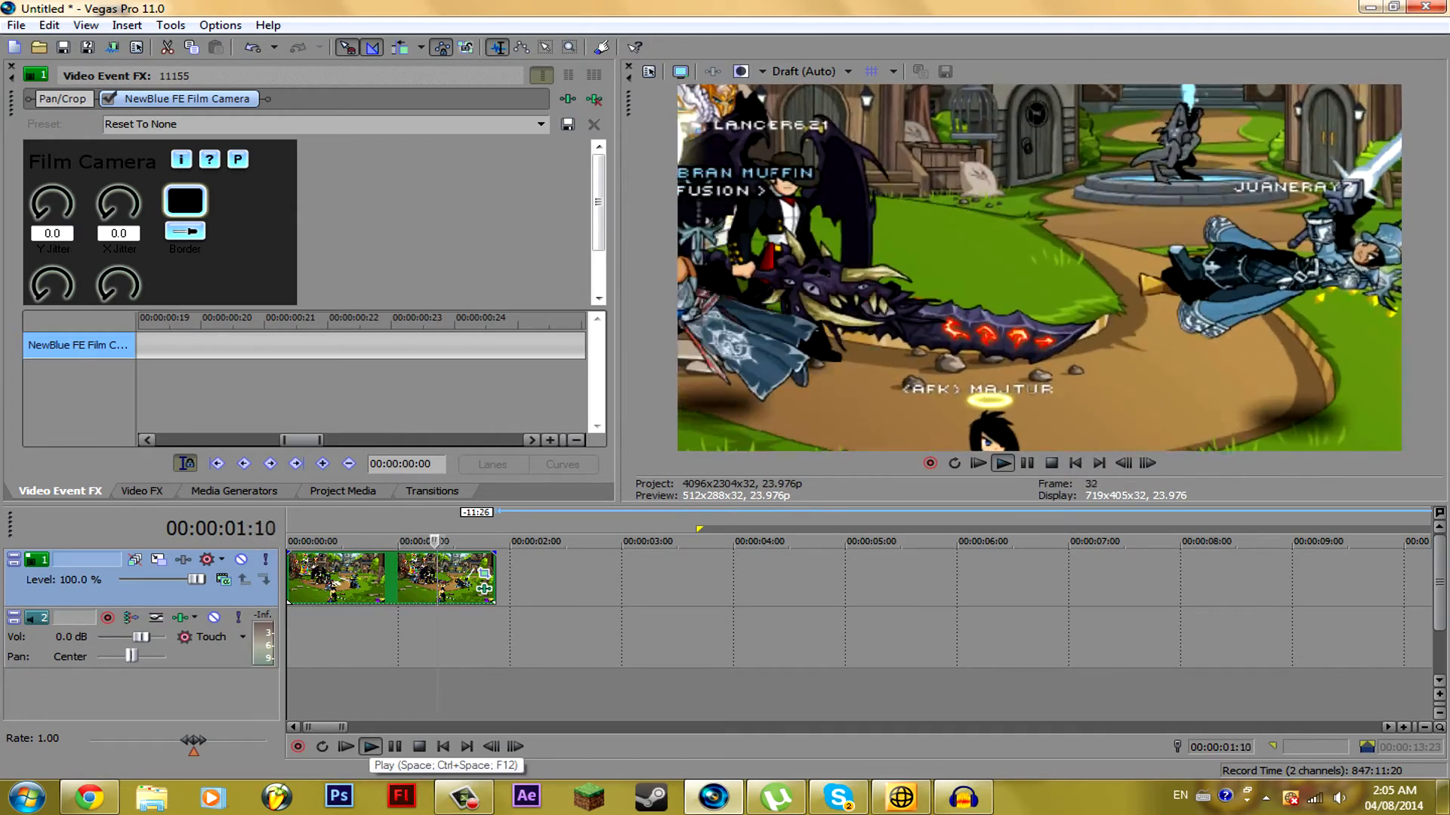
pyautogui.click(369, 746)
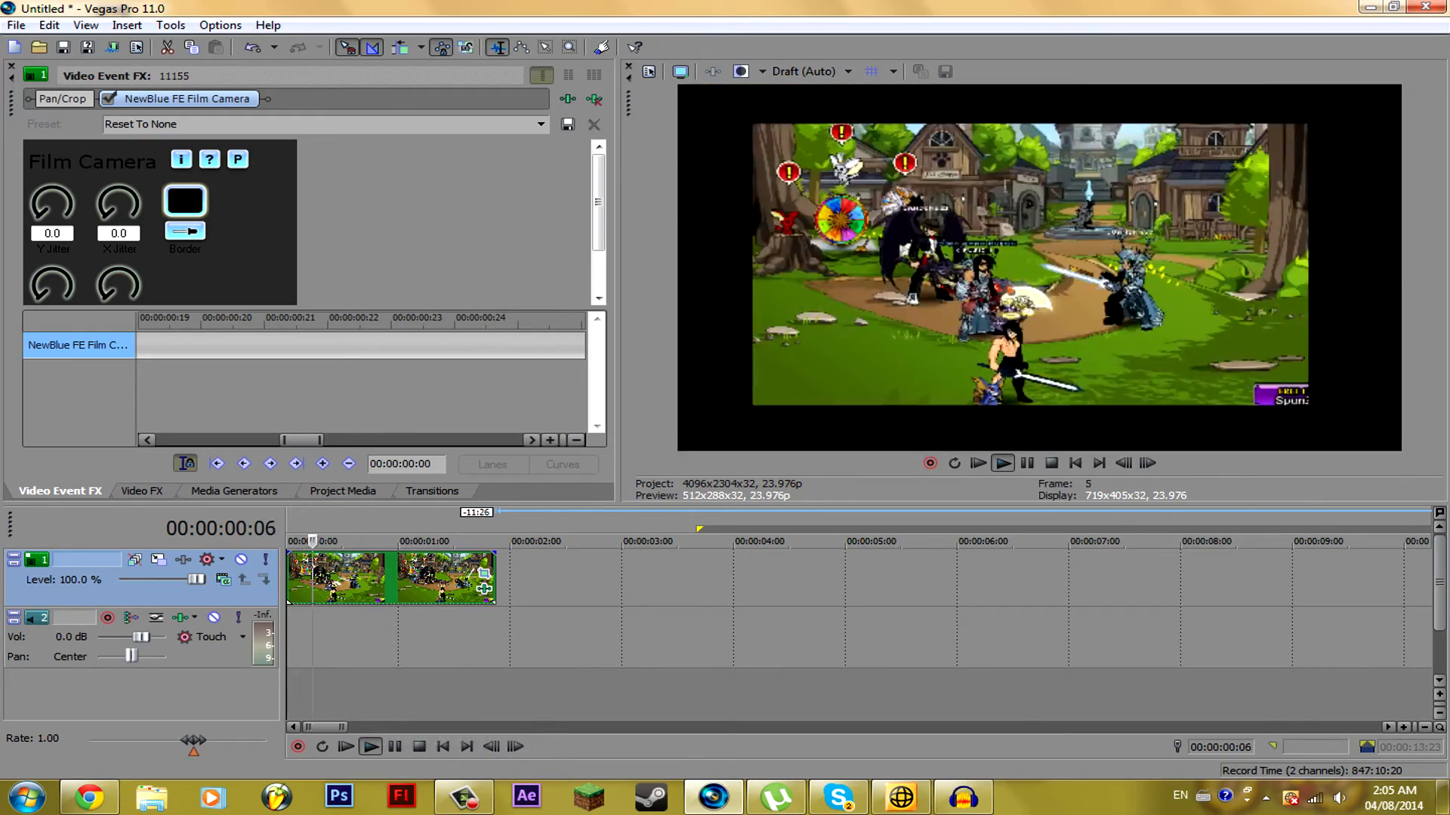
pyautogui.click(368, 746)
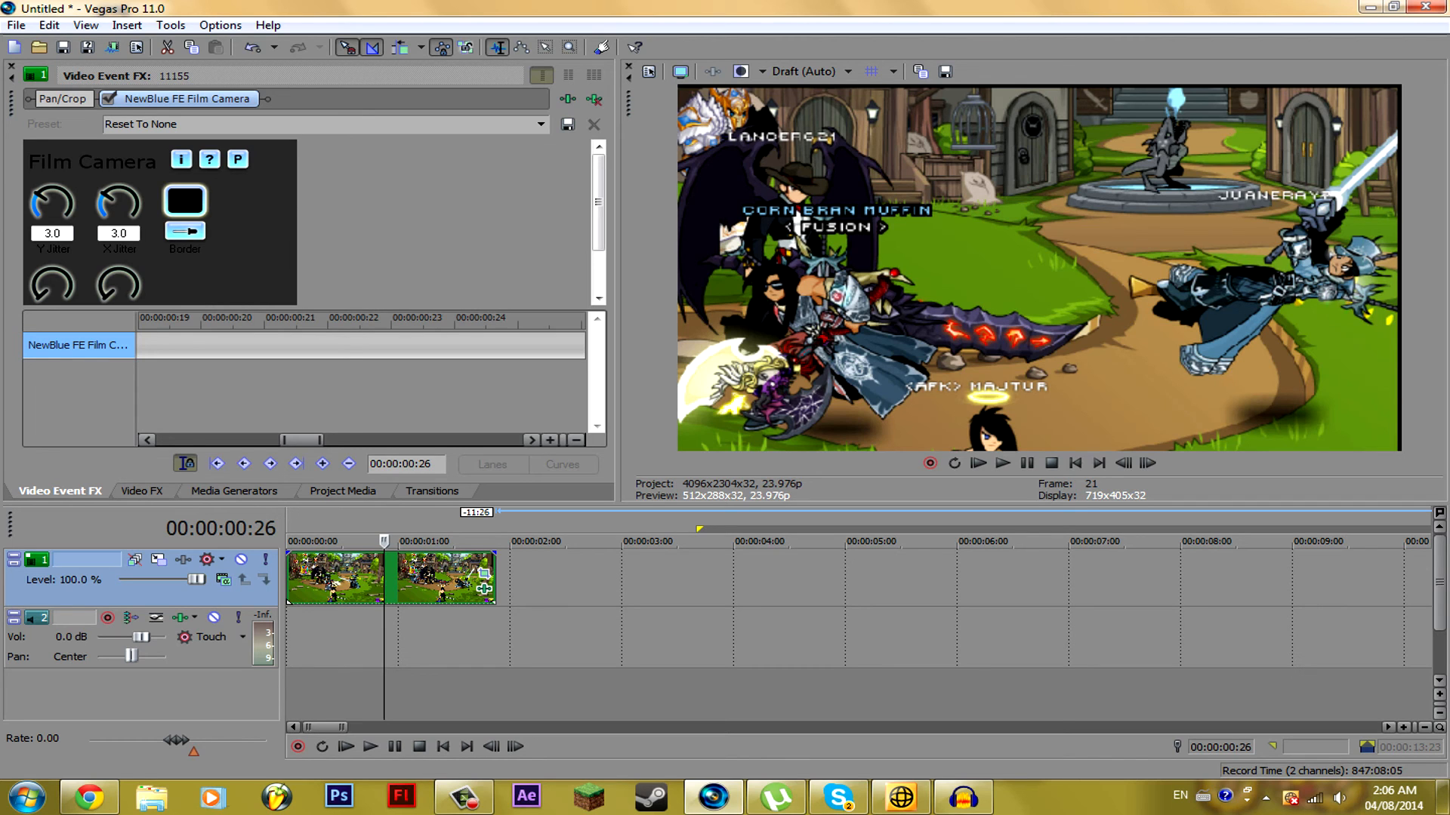
pyautogui.moveTo(370, 746)
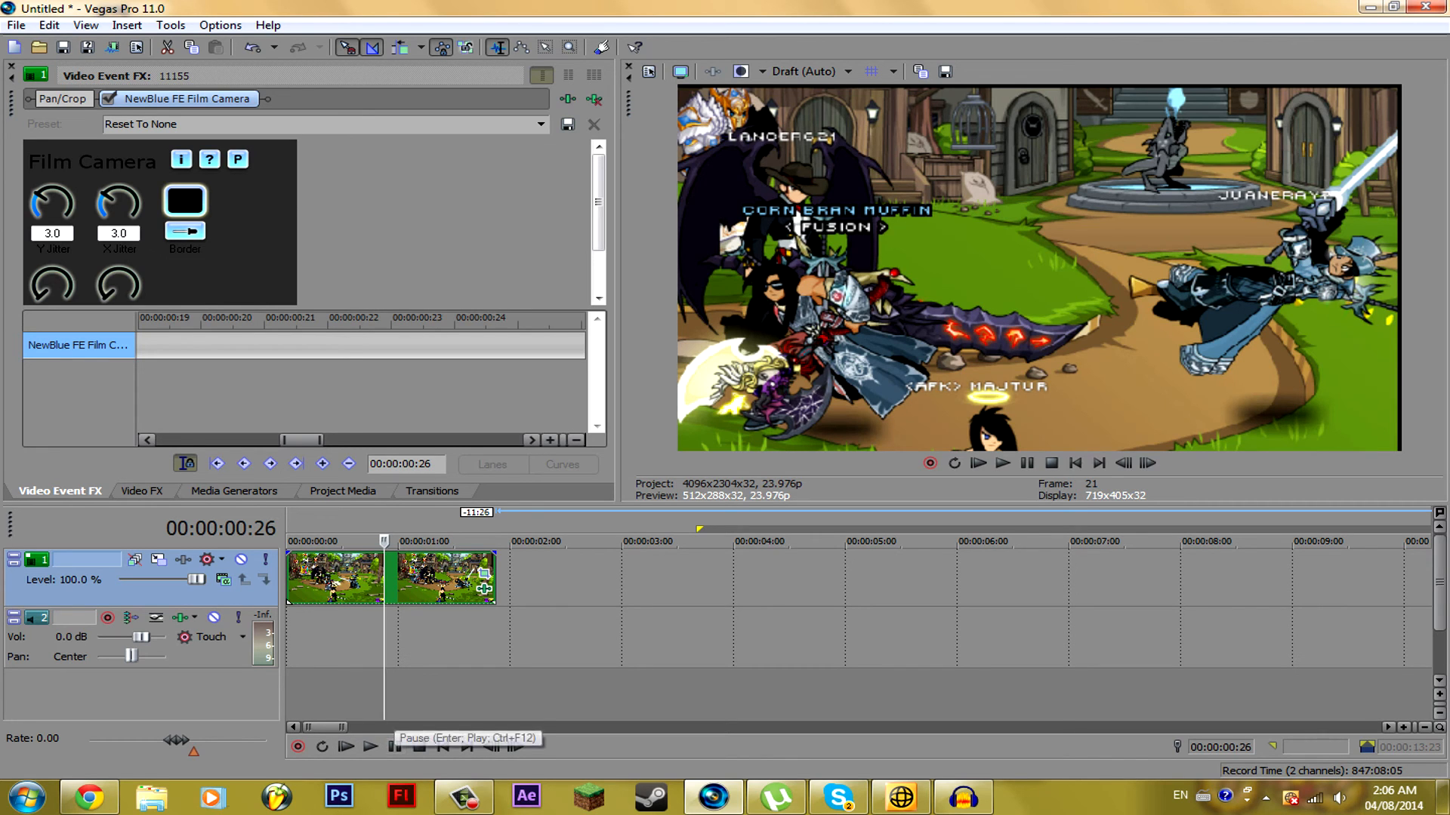